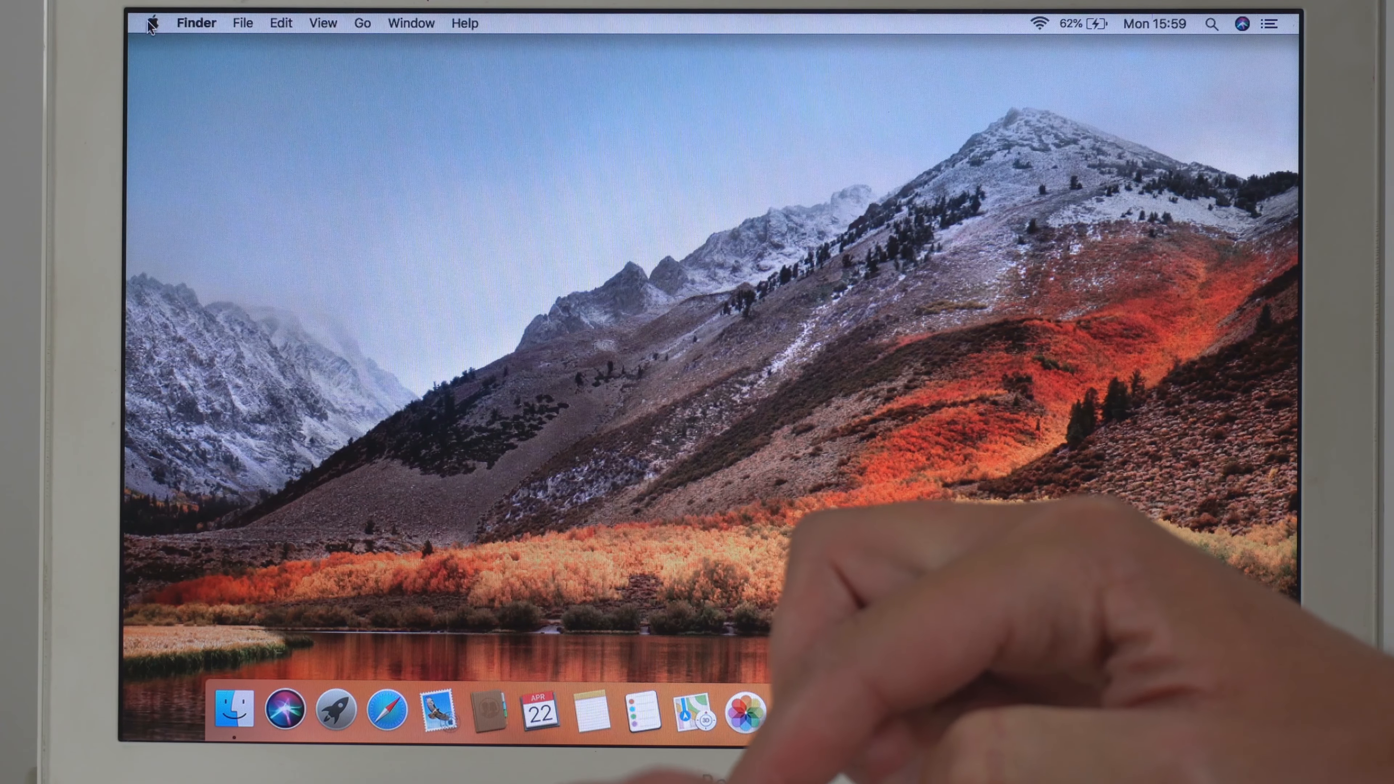
# Step: Reach the Energy Saver pane via the Apple menu's System Preferences
pyautogui.click(155, 22)
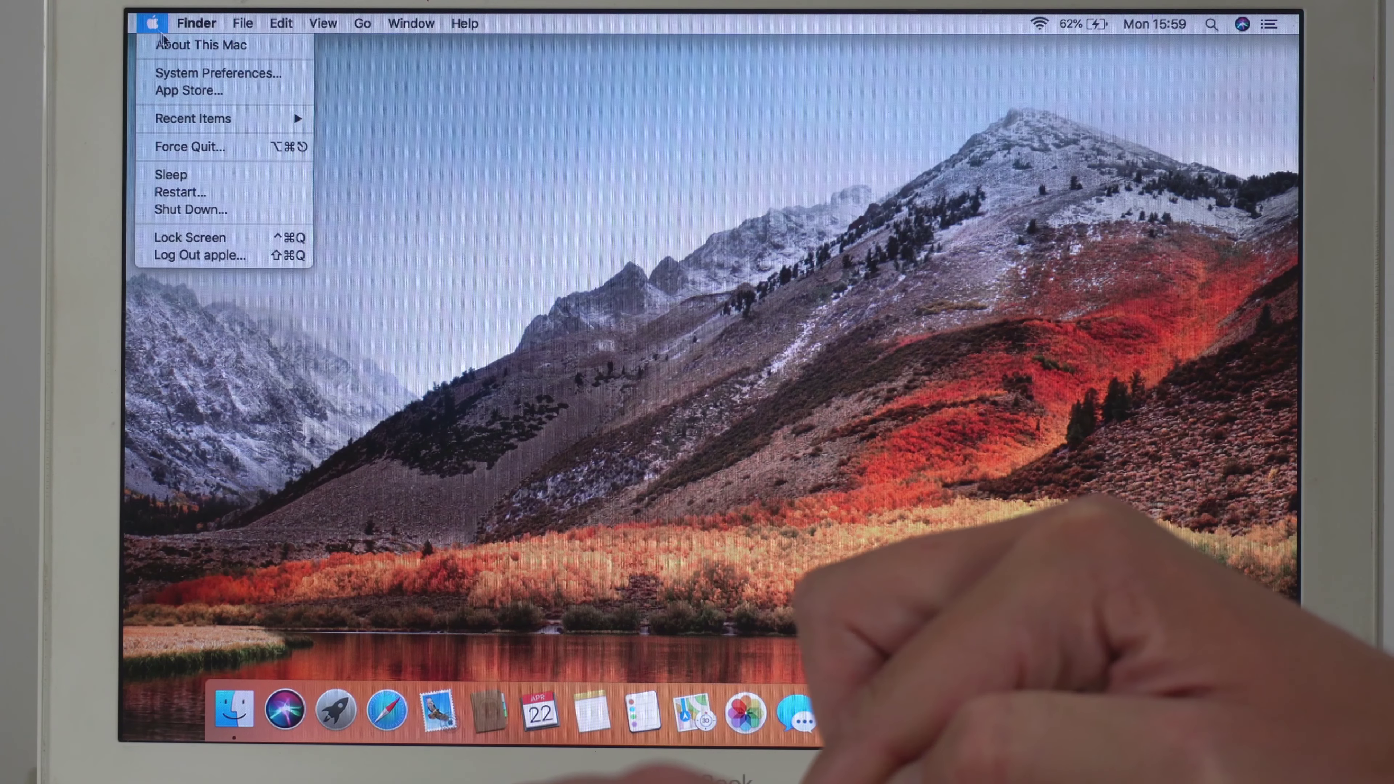
pyautogui.click(219, 74)
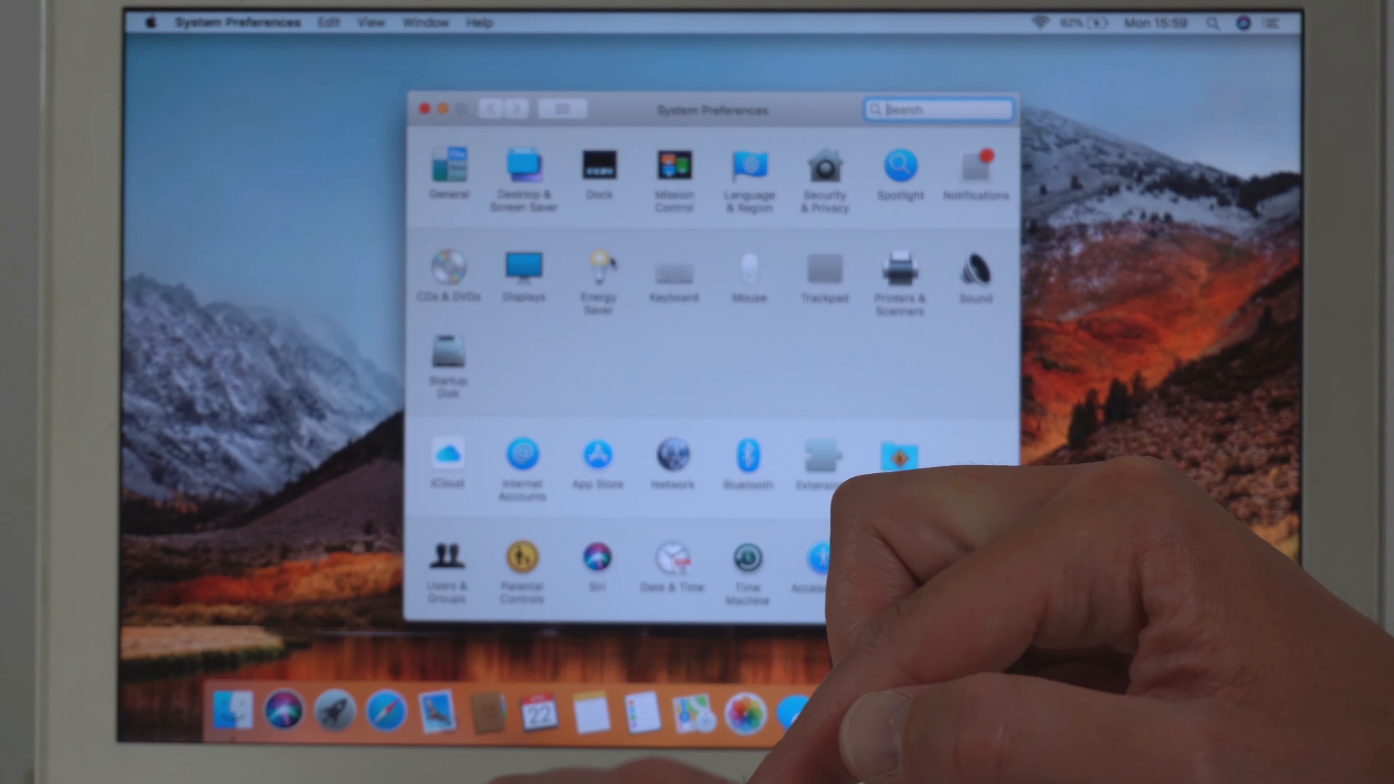
pyautogui.click(599, 271)
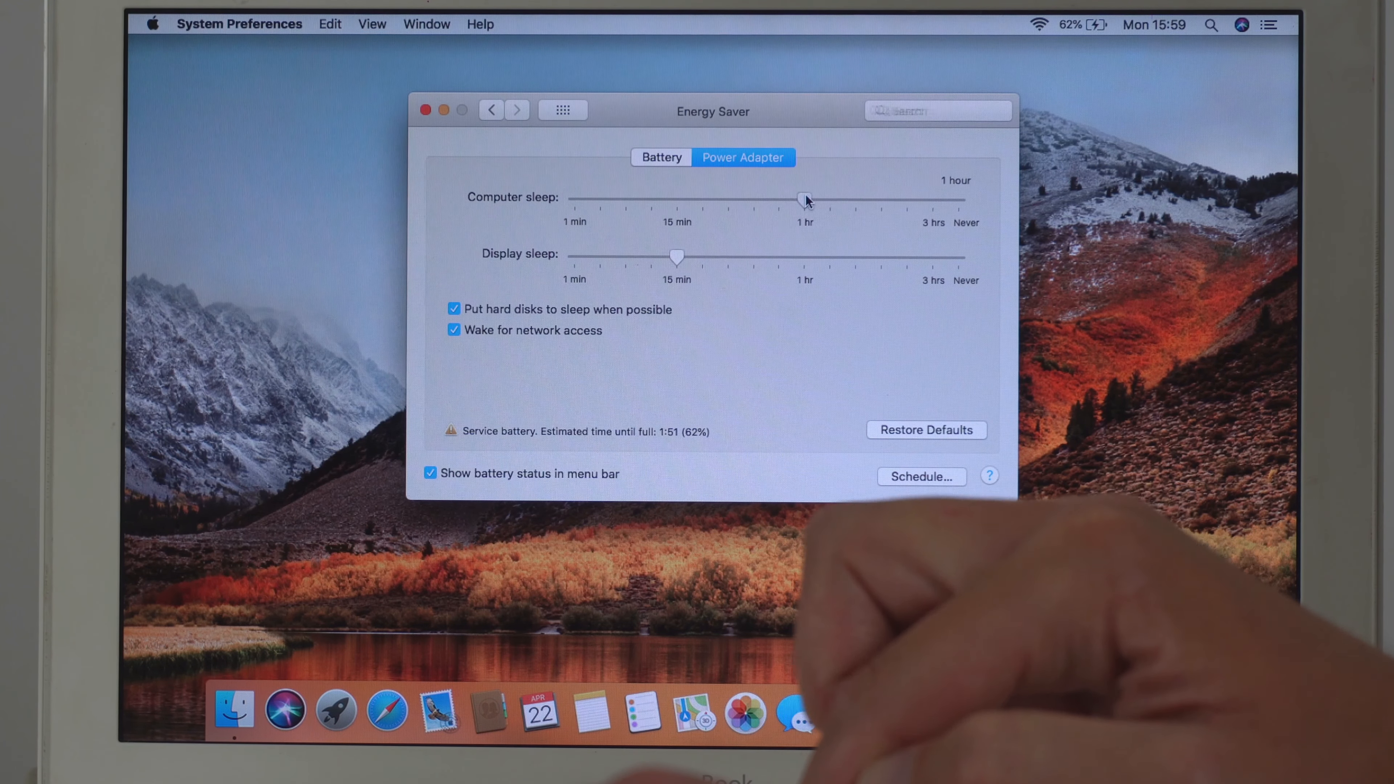
# Step: Drag the Computer sleep sliders left on both the Power Adapter and Battery tabs
pyautogui.moveTo(803, 199); pyautogui.dragTo(671, 199)
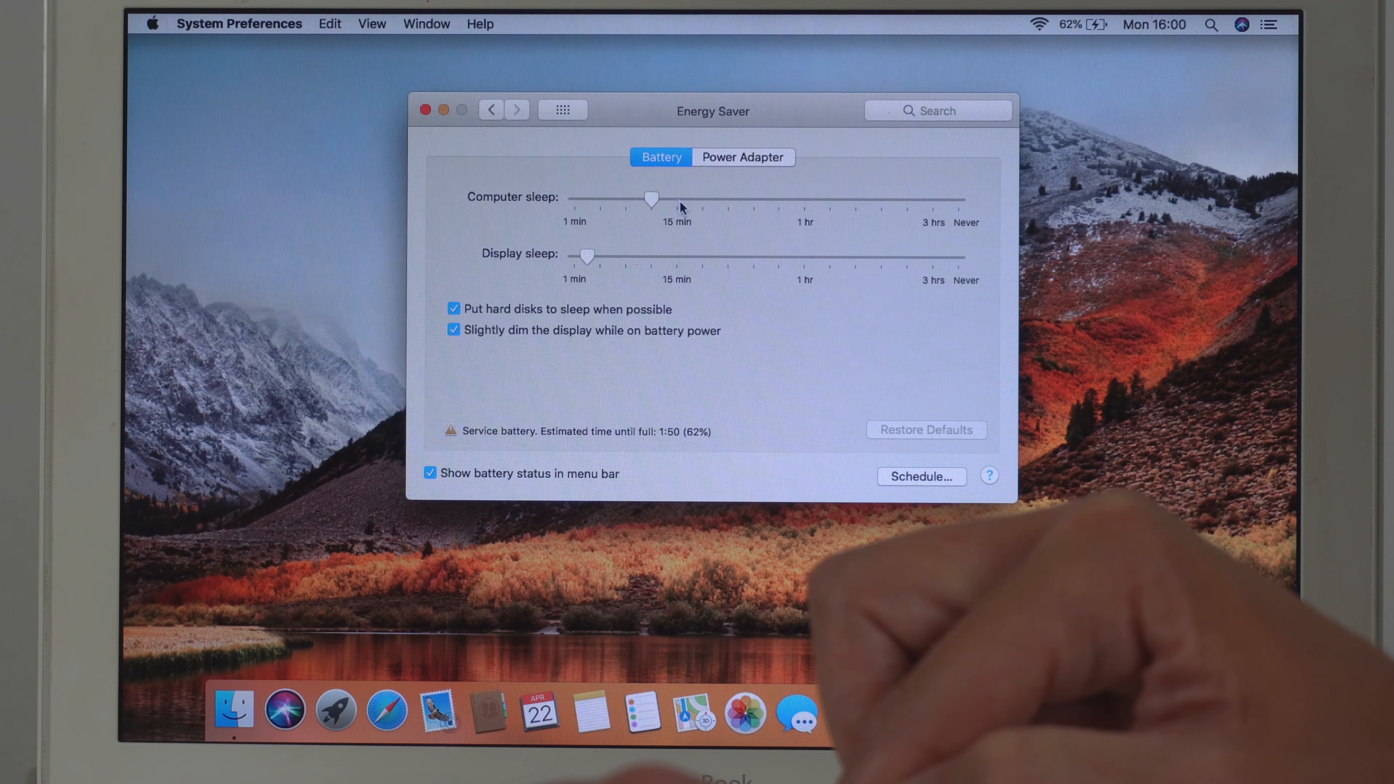
pyautogui.moveTo(651, 199); pyautogui.dragTo(651, 199)
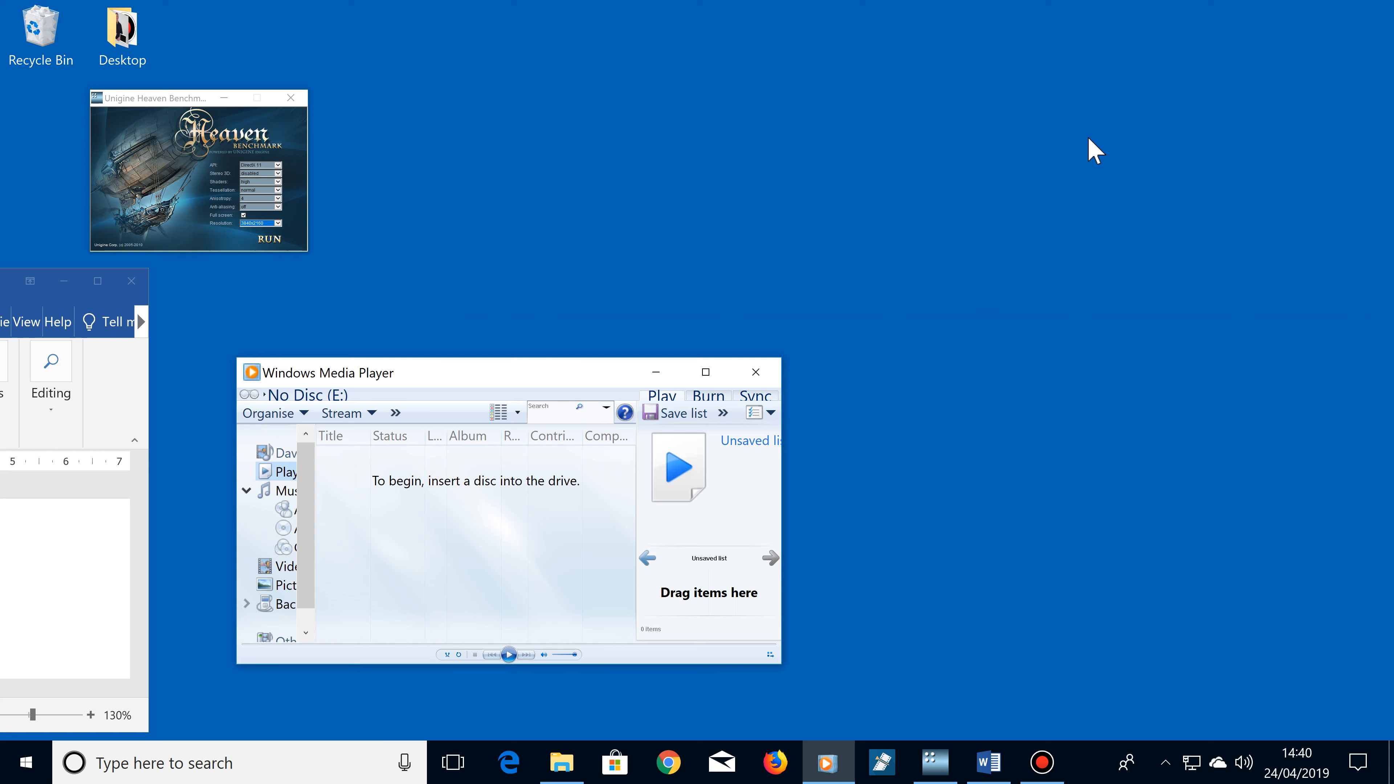
# Step: Close the Windows Media Player and Word windows, leaving the Heaven benchmark open
pyautogui.click(755, 372)
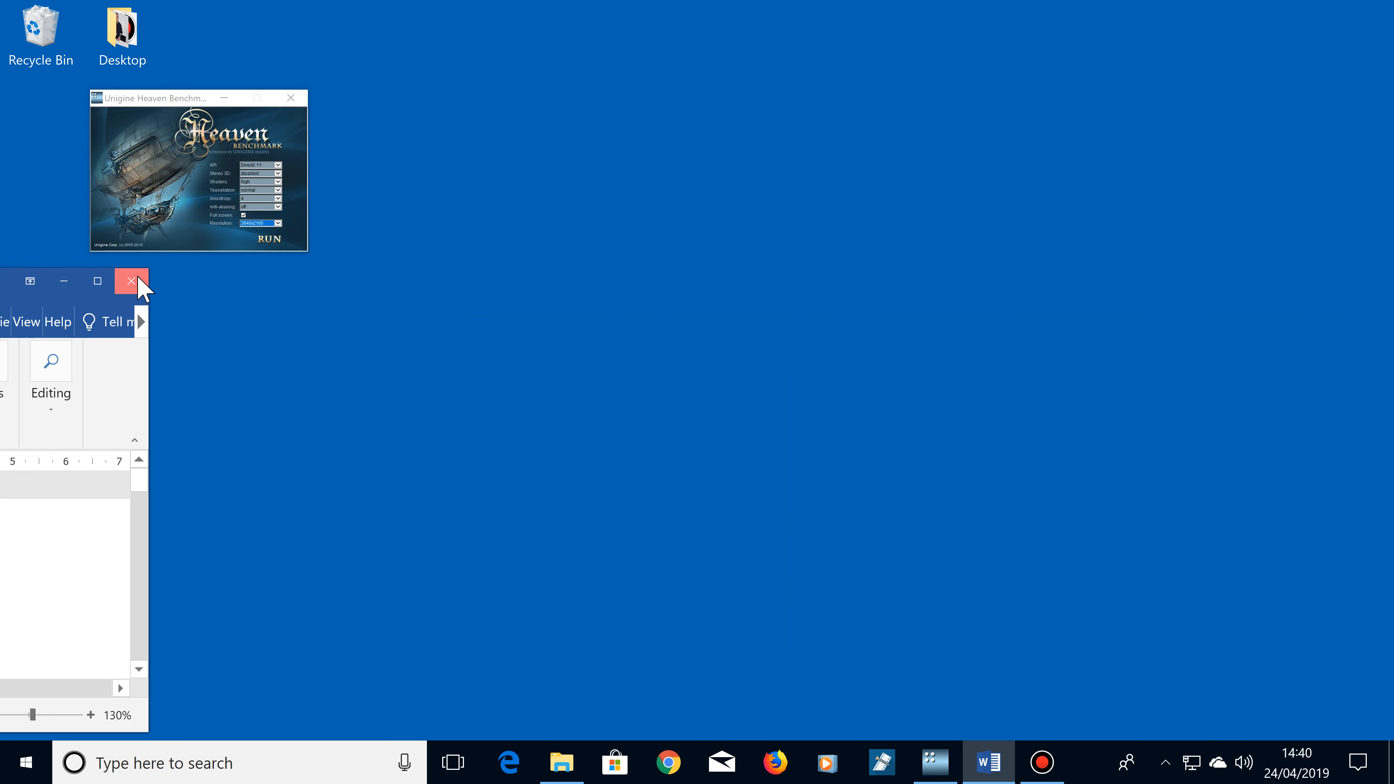
pyautogui.click(130, 281)
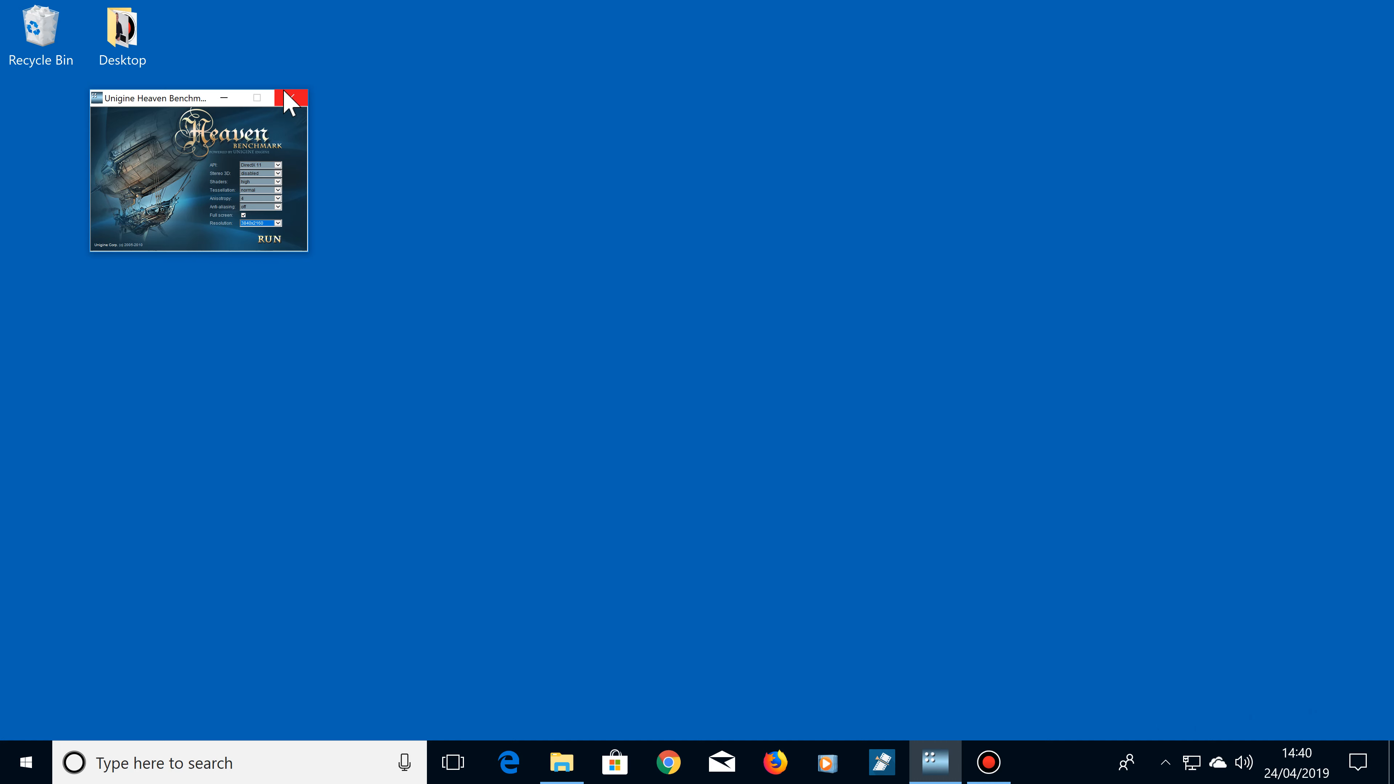